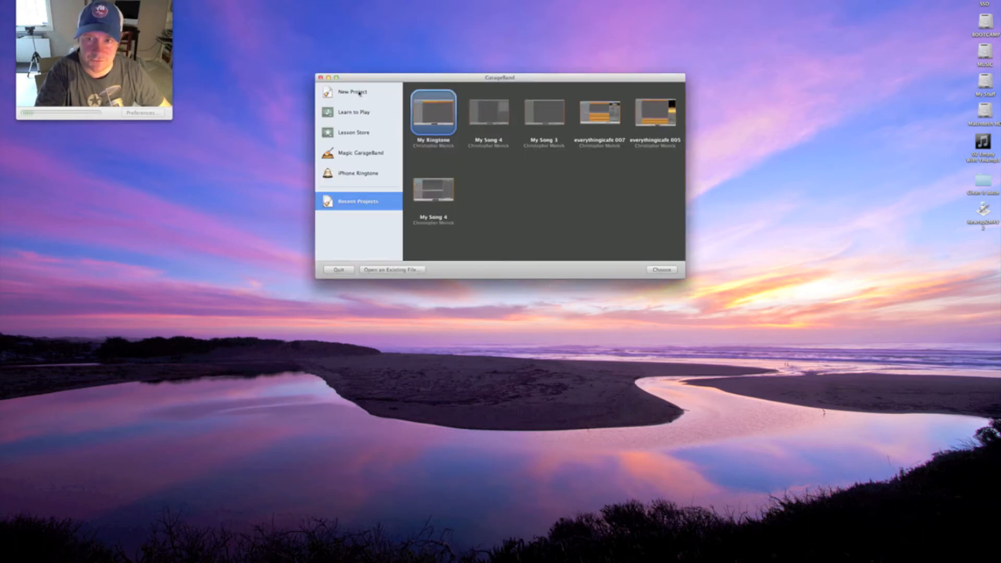
# - Create a new project named 'ringtone' saved to the Desktop
pyautogui.click(352, 92)
pyautogui.write('c')
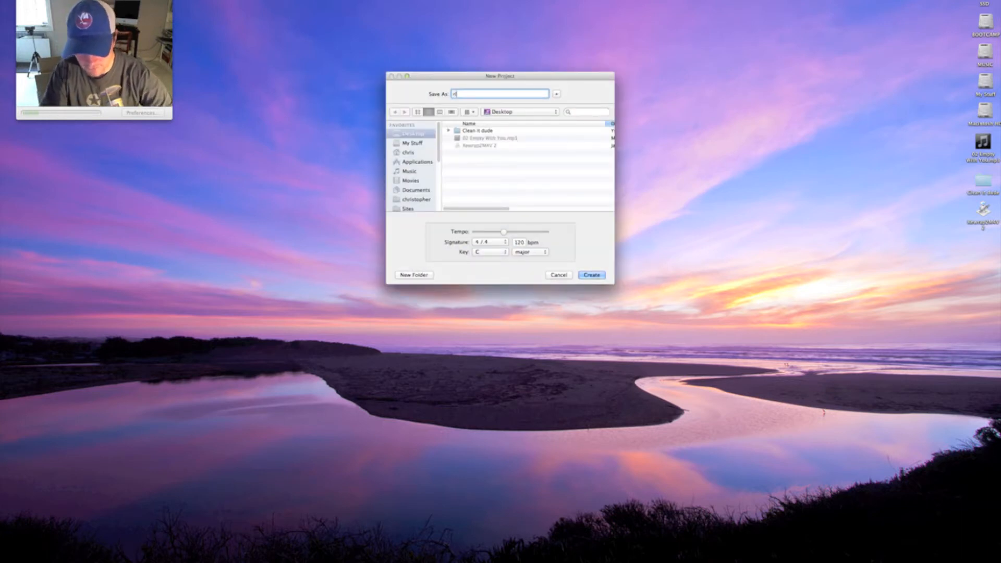
pyautogui.write('ringtone')
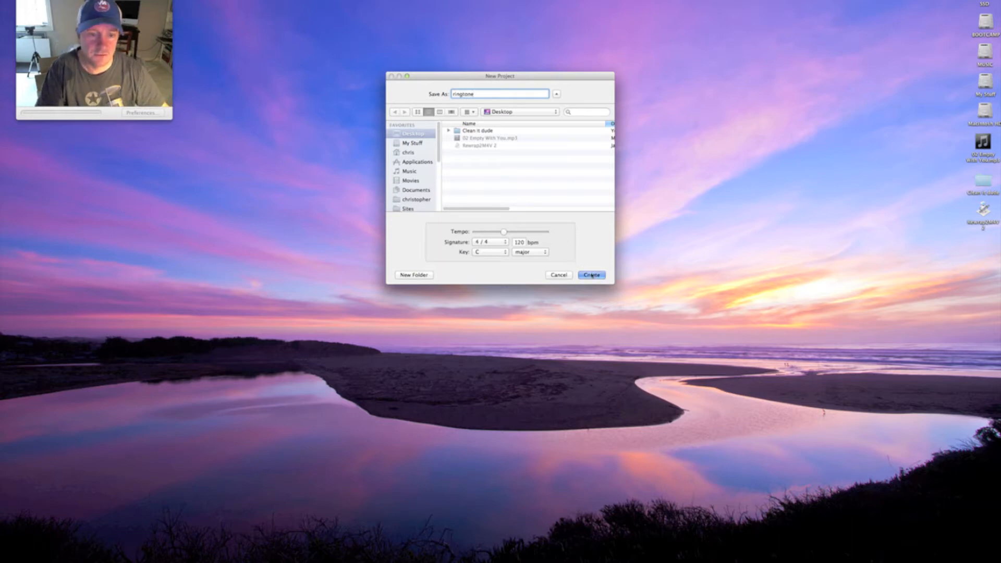
pyautogui.click(591, 275)
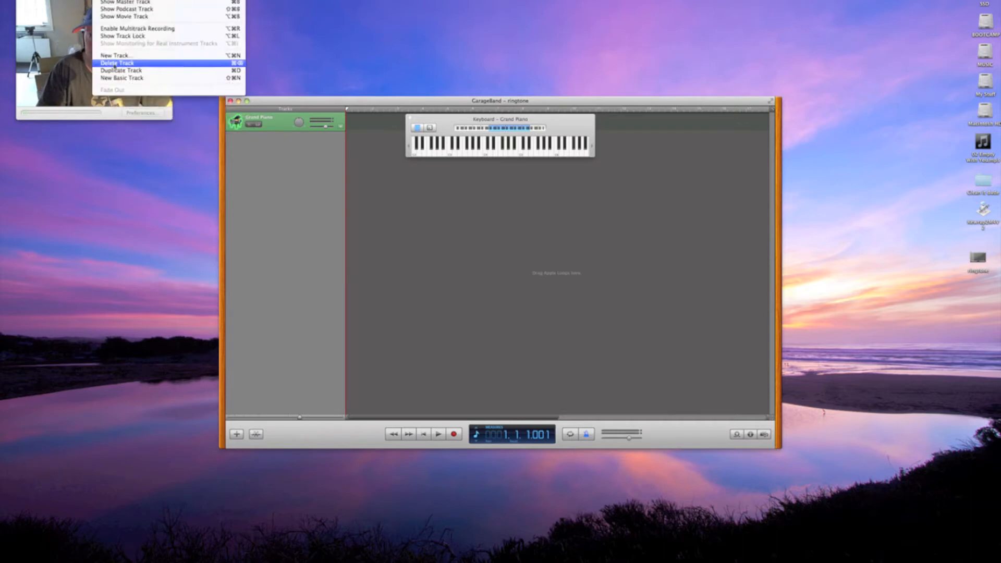
# - Delete the Grand Piano track and close the on-screen keyboard window
pyautogui.click(116, 62)
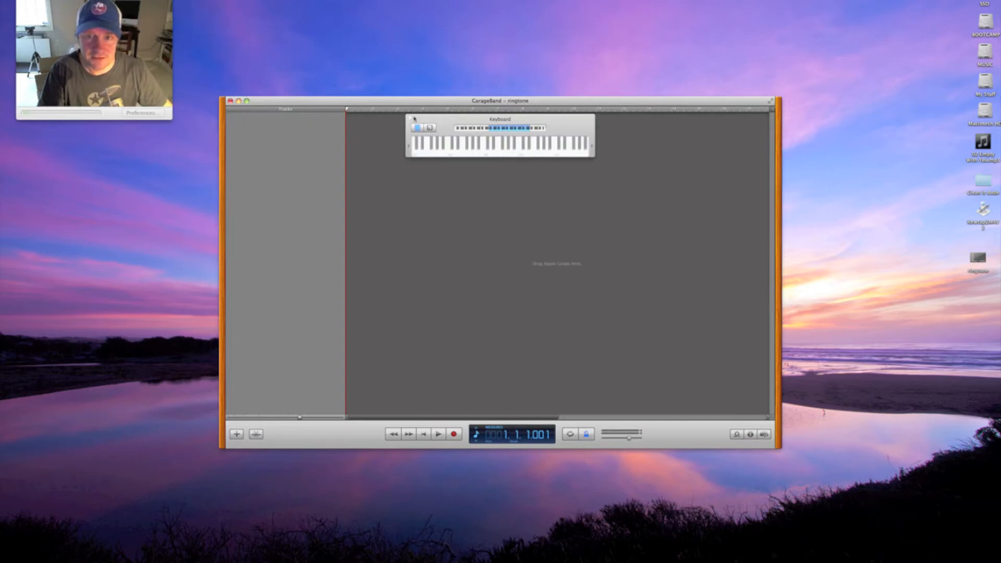
pyautogui.click(412, 119)
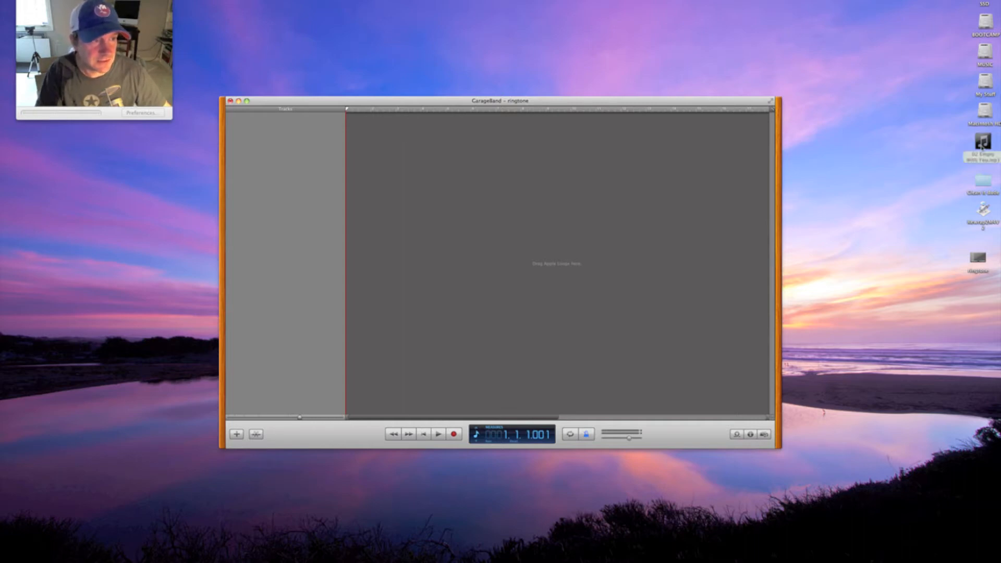
# - Drag '02 Empty With You.mp3' from the desktop into the empty timeline as an audio track
pyautogui.moveTo(982, 144); pyautogui.dragTo(466, 211)
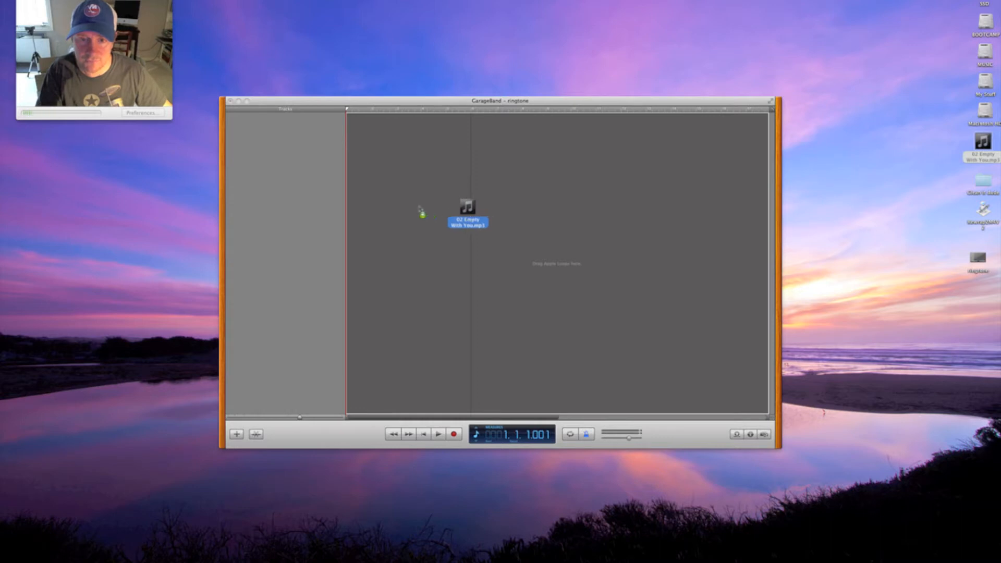
pyautogui.moveTo(467, 213); pyautogui.dragTo(345, 201)
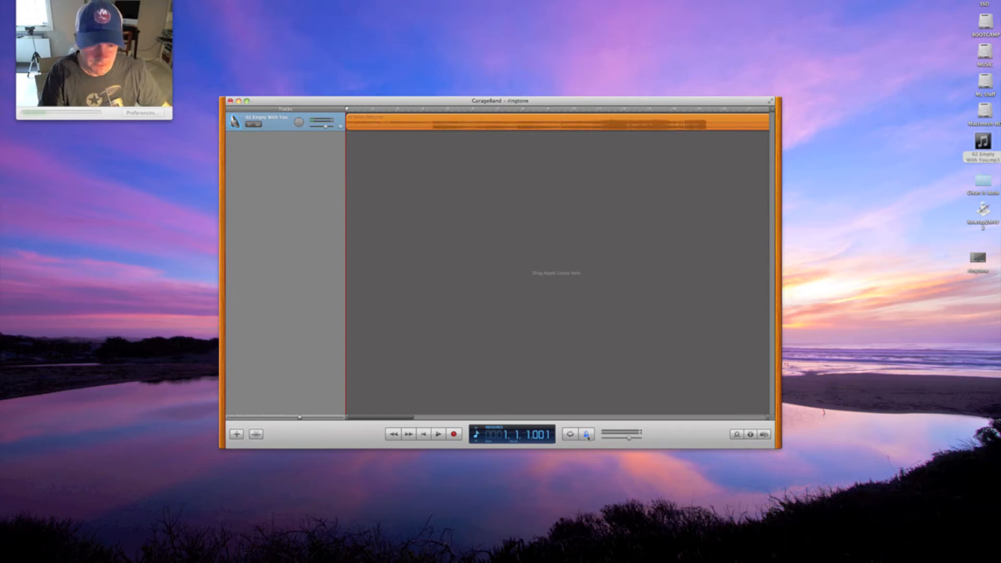
pyautogui.moveTo(586, 434)
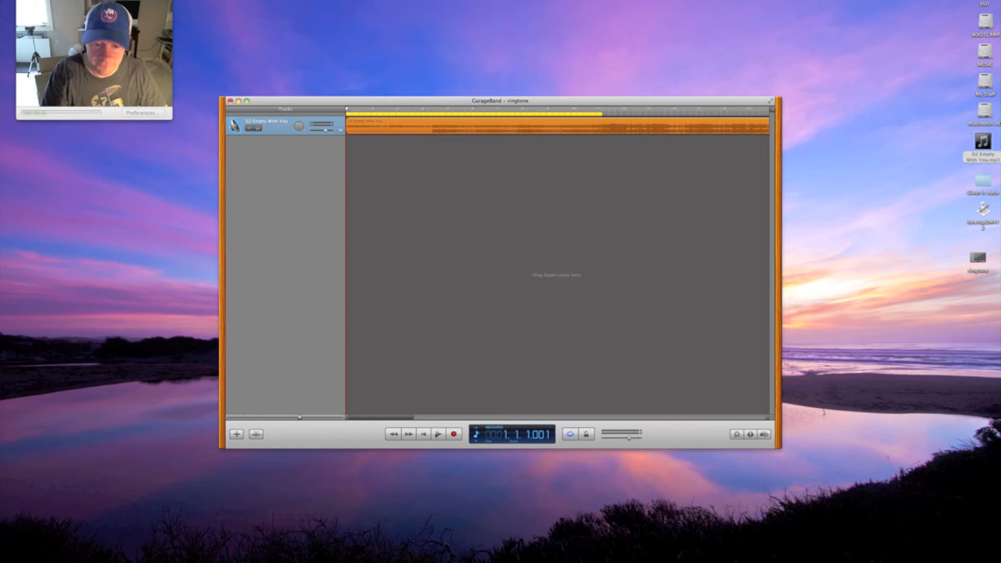
# - Enable the cycle region over the song's opening bars and play that loop
pyautogui.click(438, 433)
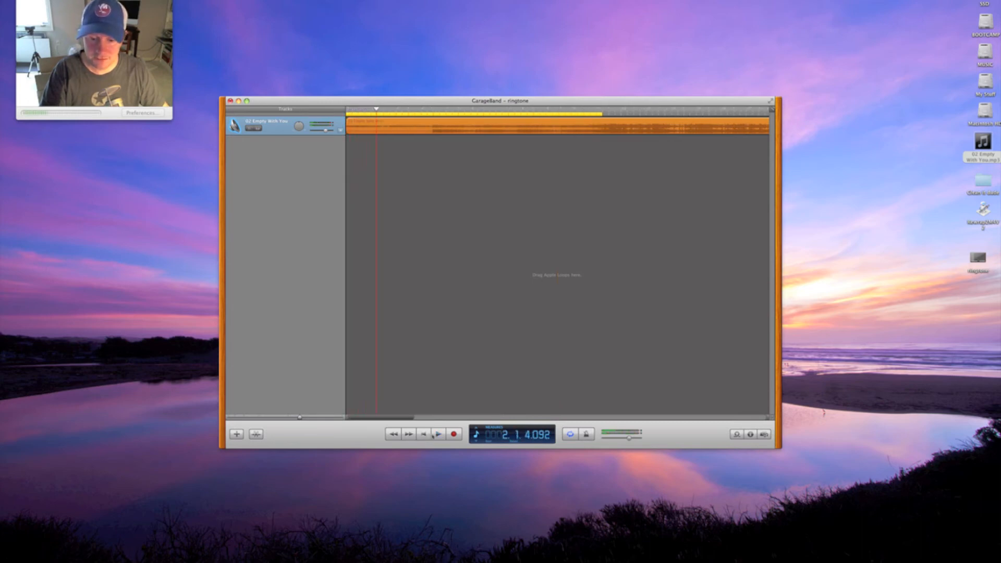
pyautogui.moveTo(438, 434)
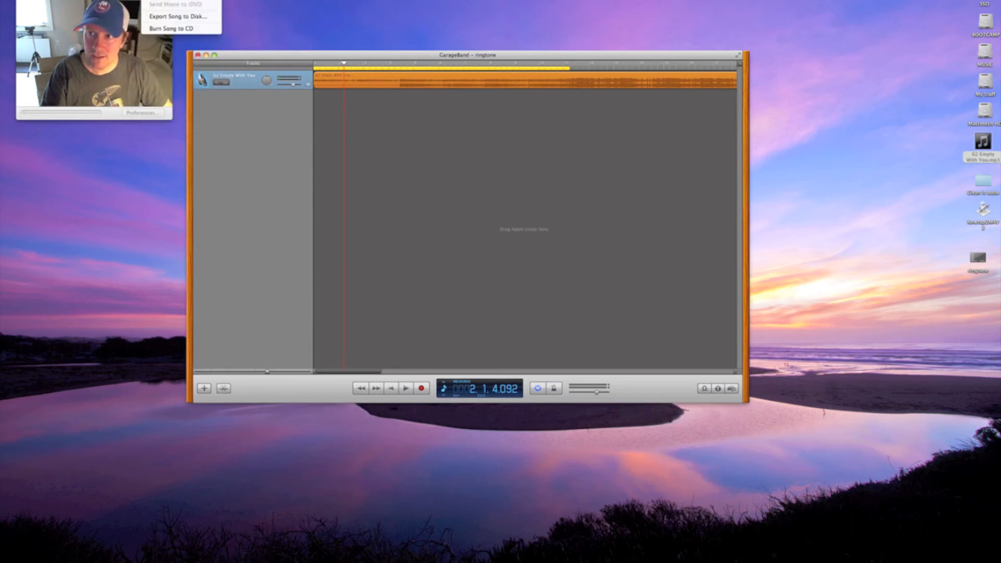
# - Use Share > Send Ringtone to iTunes to export the looped section
pyautogui.click(173, 14)
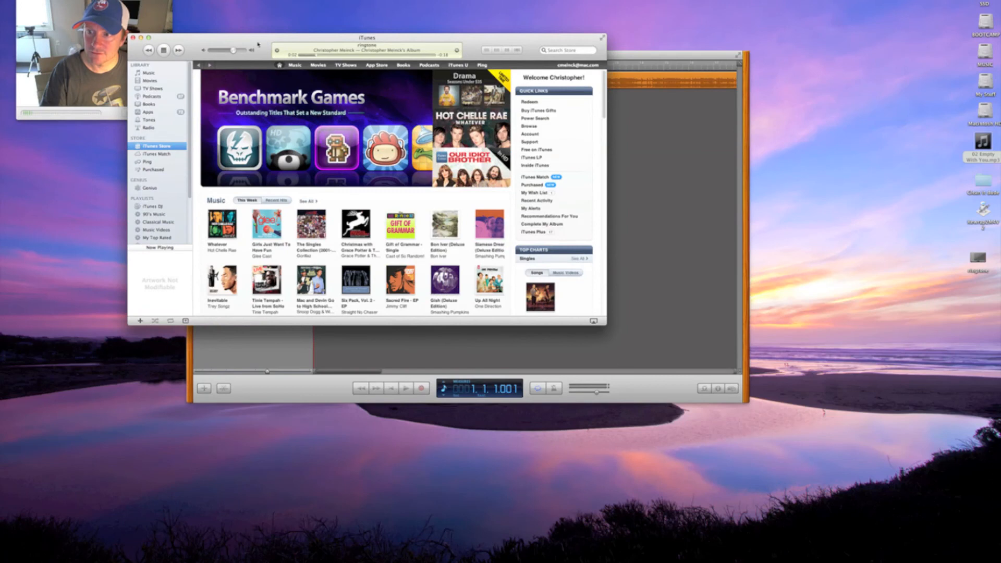
# - Show the Tones library, select the new 21-second 'ringtone', and pause its playback
pyautogui.click(148, 121)
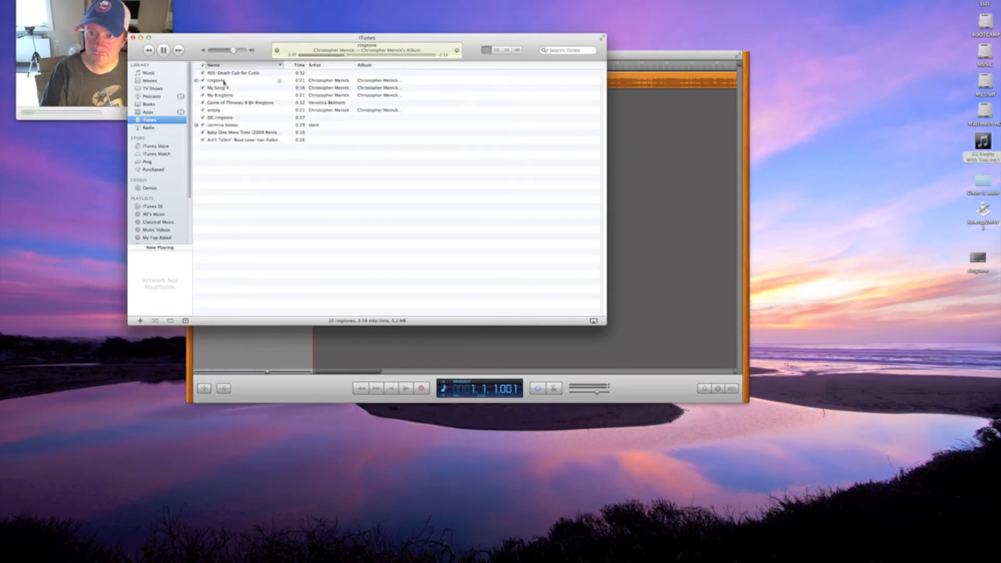
pyautogui.click(217, 79)
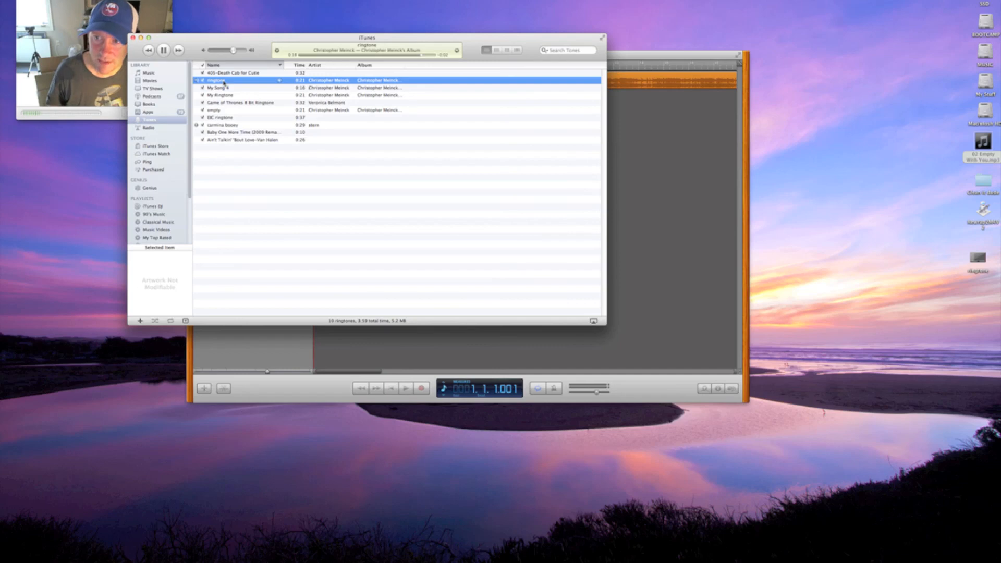
pyautogui.click(165, 50)
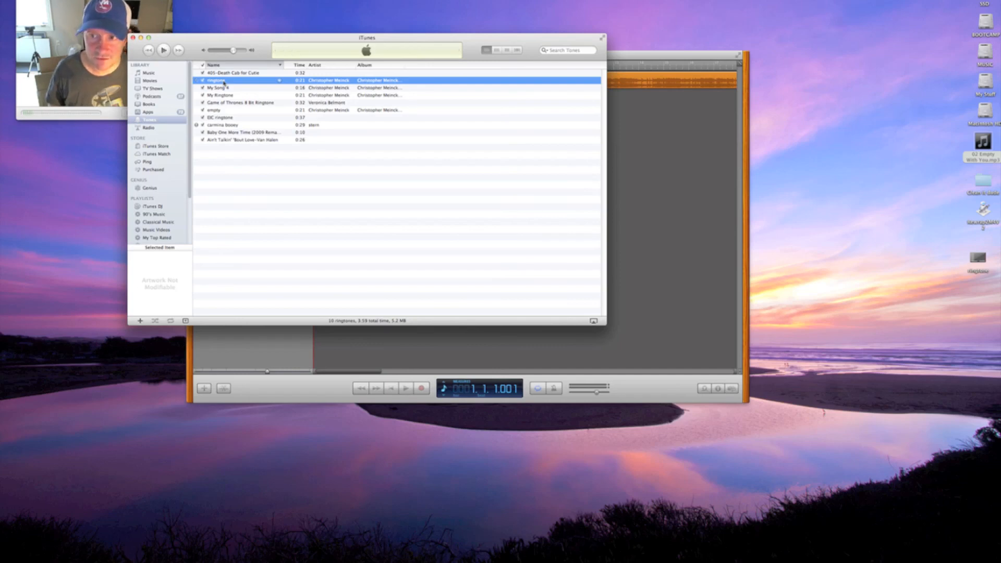